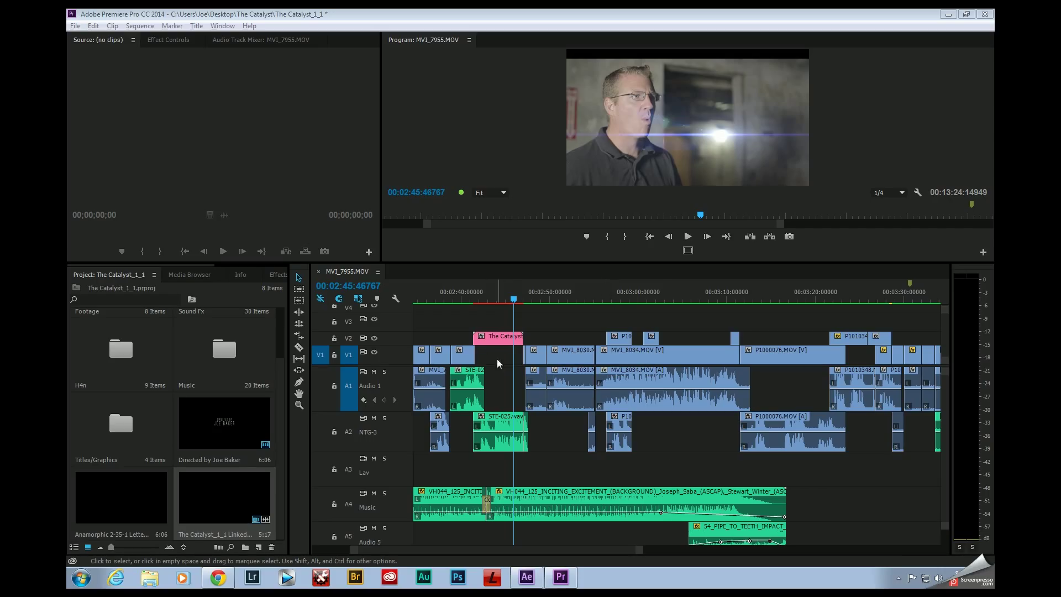
mouse_move(509, 379)
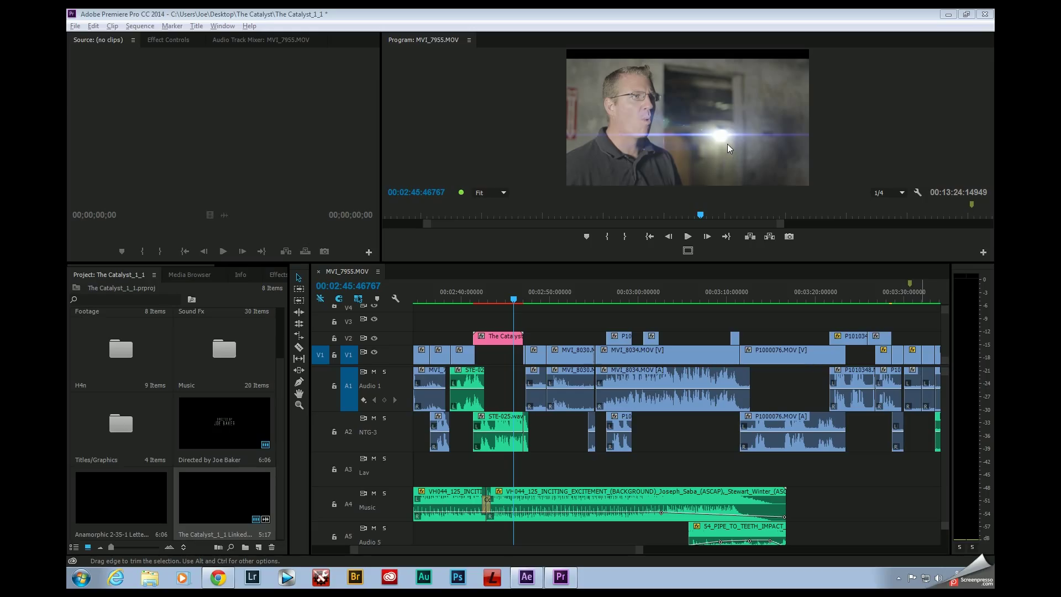
mouse_move(673, 157)
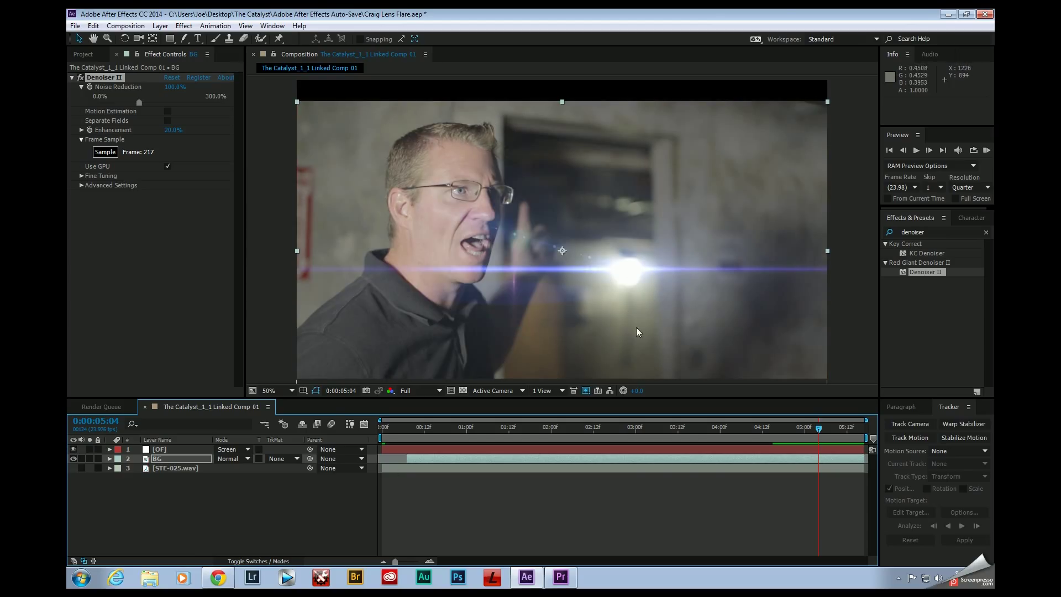
Step: Scrub the playhead along the timeline to review the nested lens-flare comp shot
left_click(158, 457)
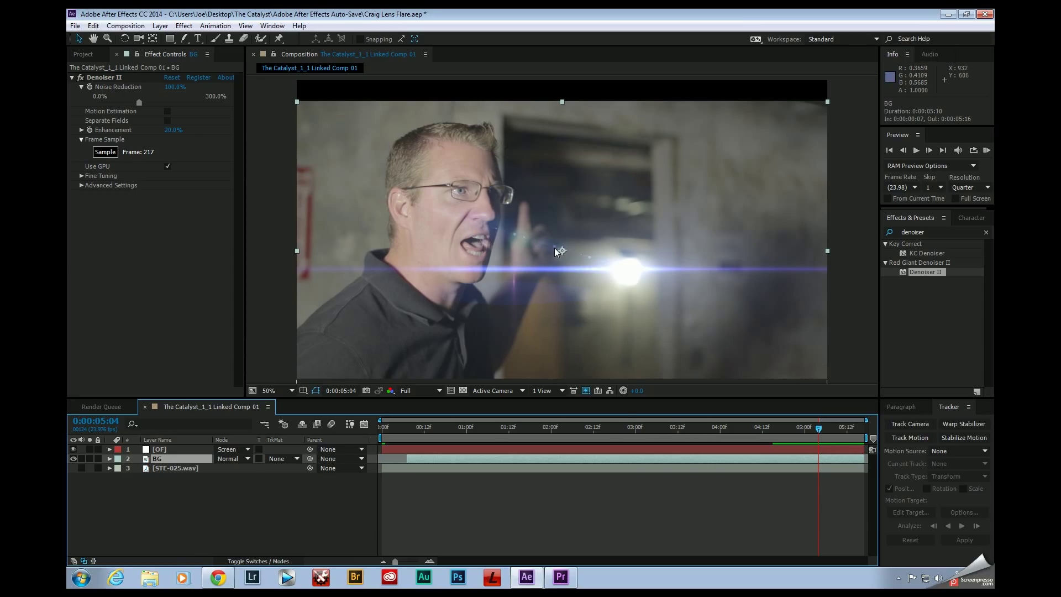
left_click(559, 577)
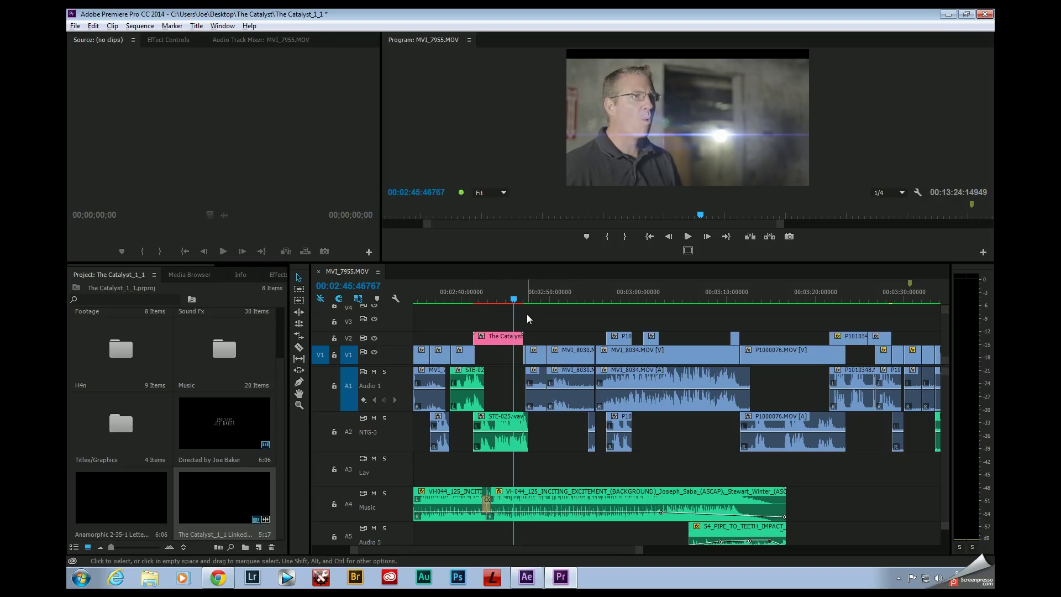
mouse_move(496, 322)
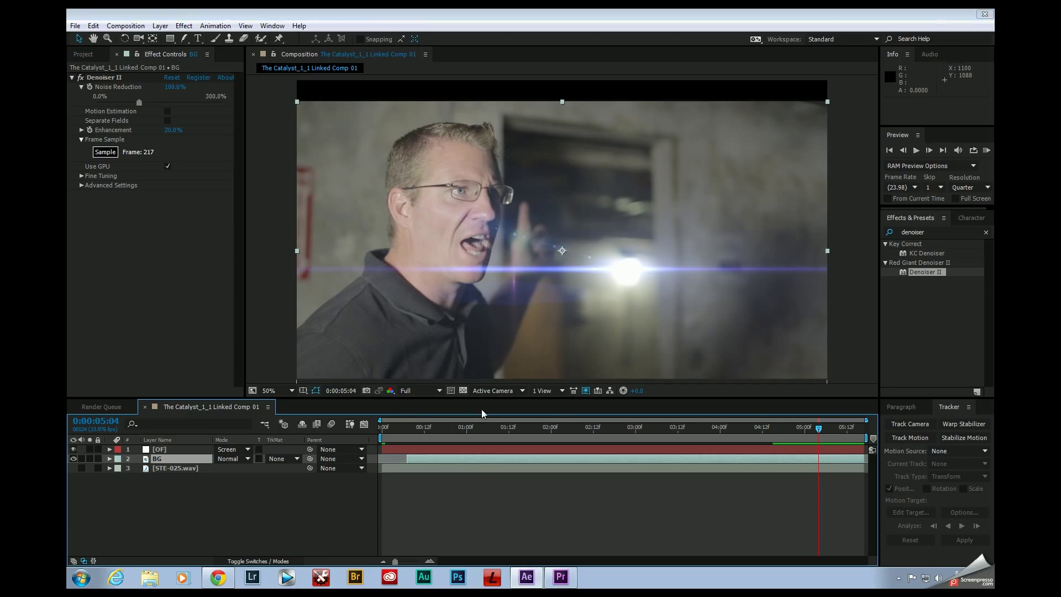
left_click(559, 577)
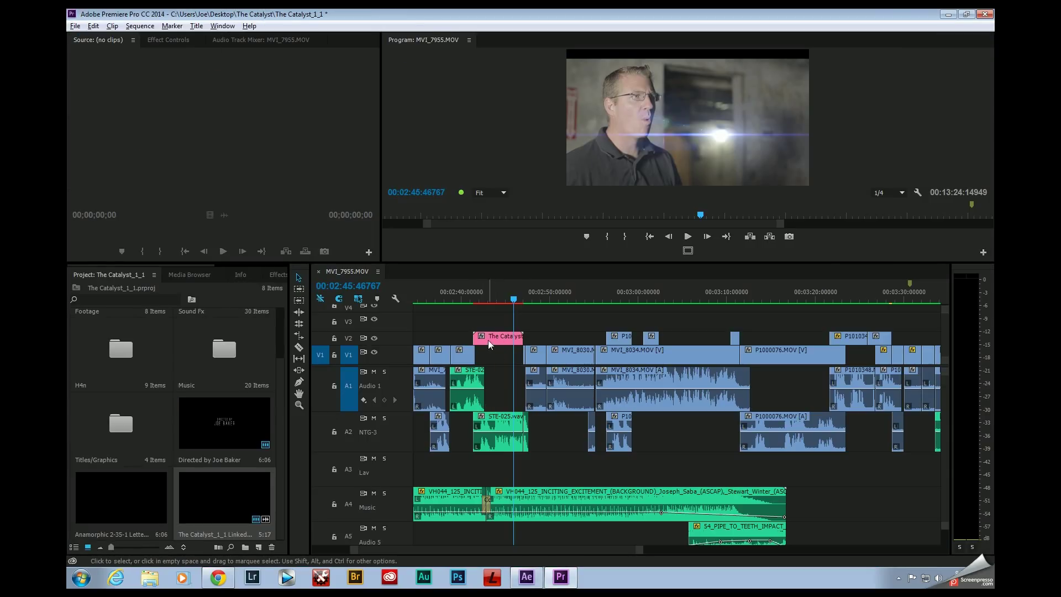
mouse_move(500, 344)
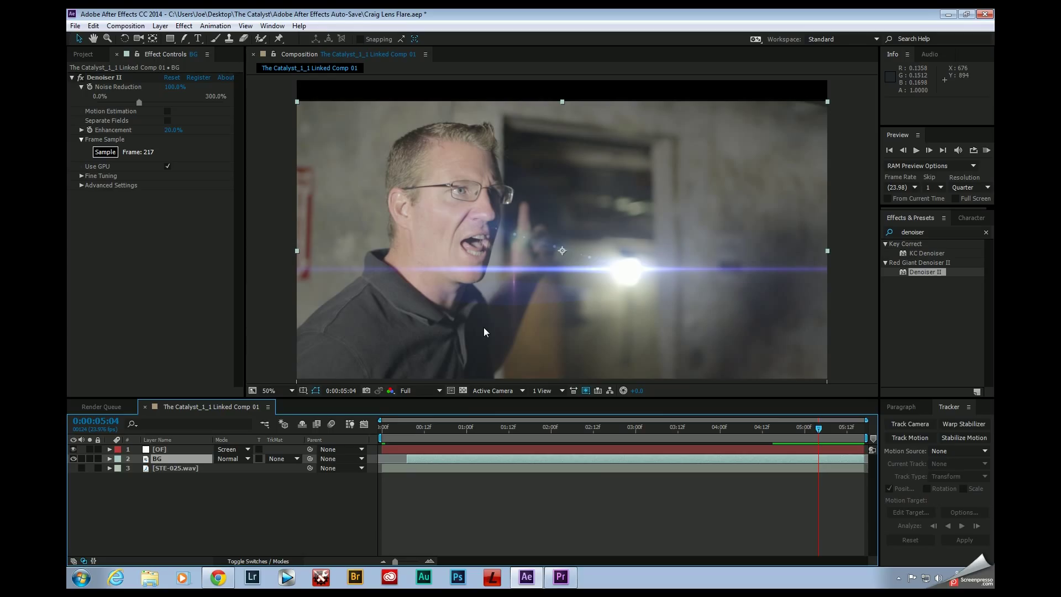
left_click(559, 577)
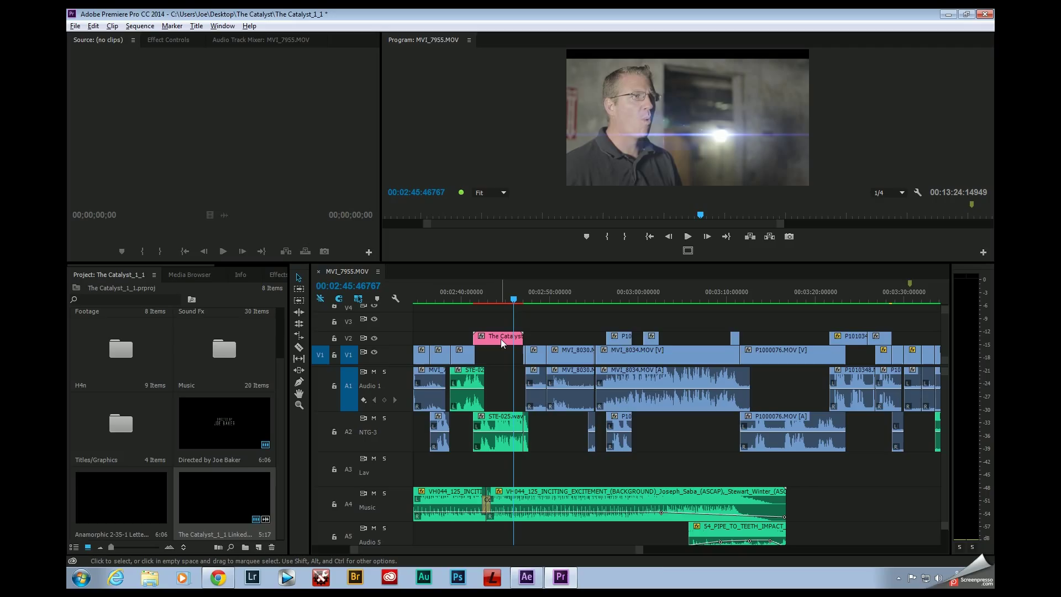
Step: Render and Replace the V2 comp clip, keeping the QuickTime GoPro CineForm preset
right_click(500, 341)
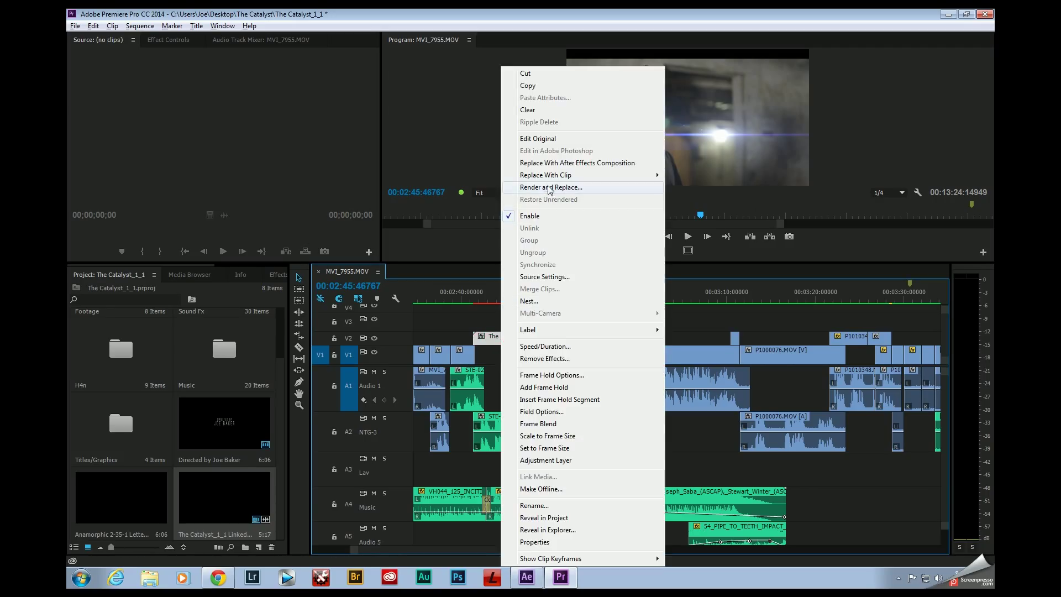
left_click(550, 188)
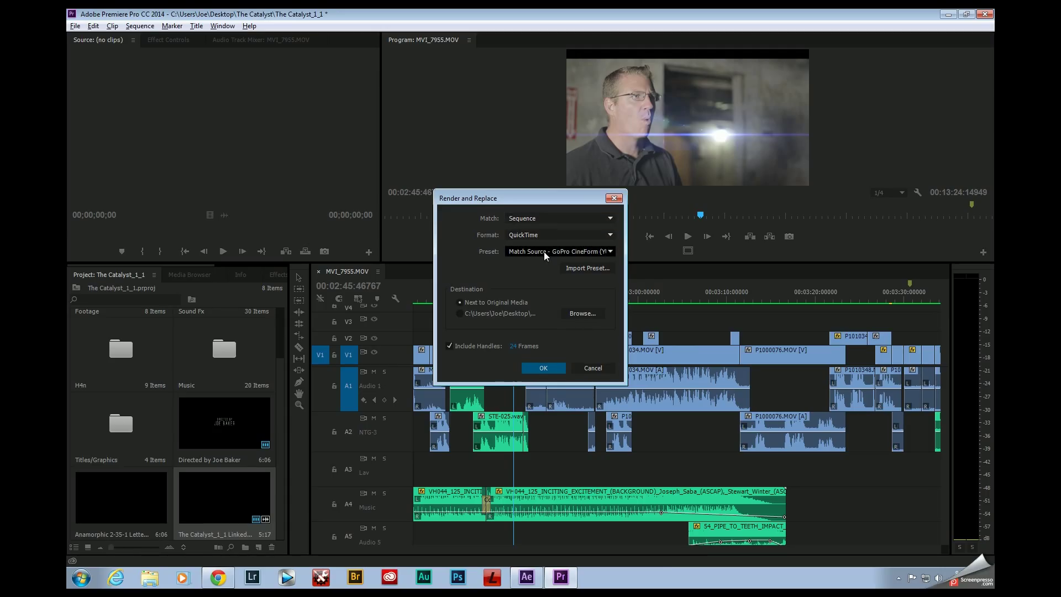
left_click(561, 250)
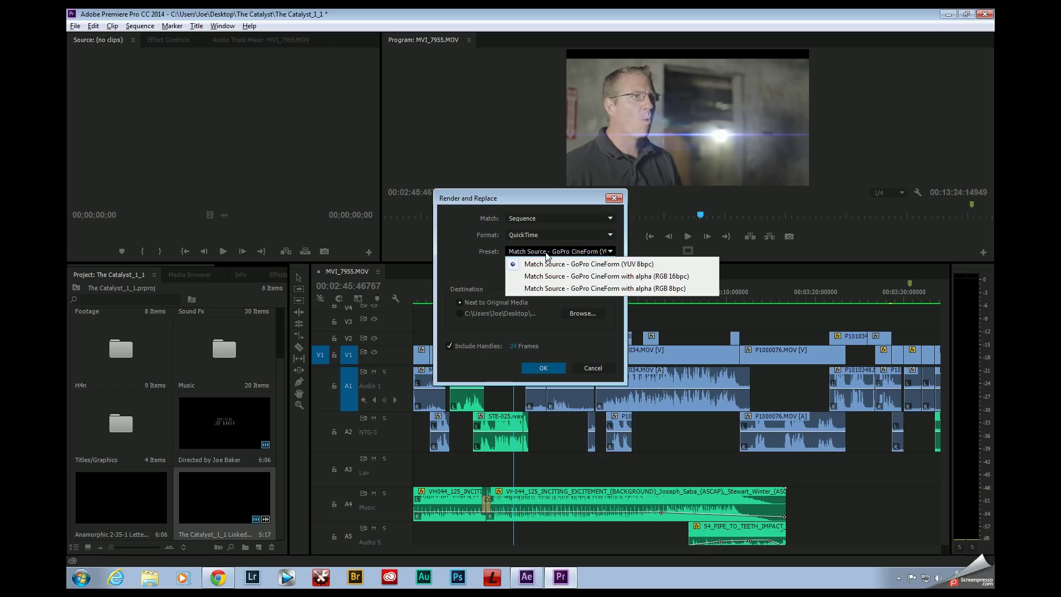
mouse_move(460, 250)
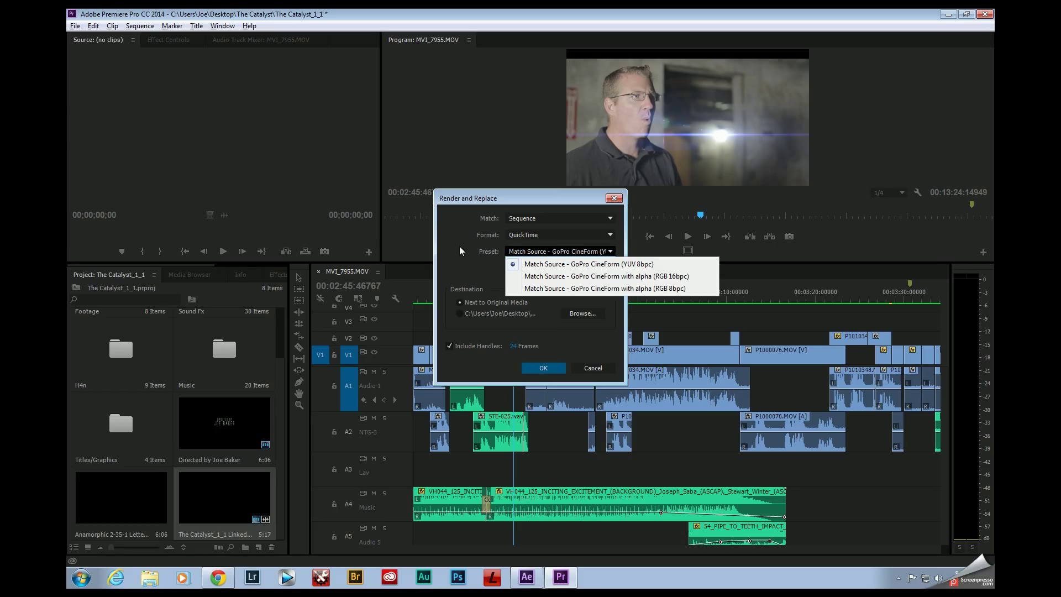
left_click(590, 263)
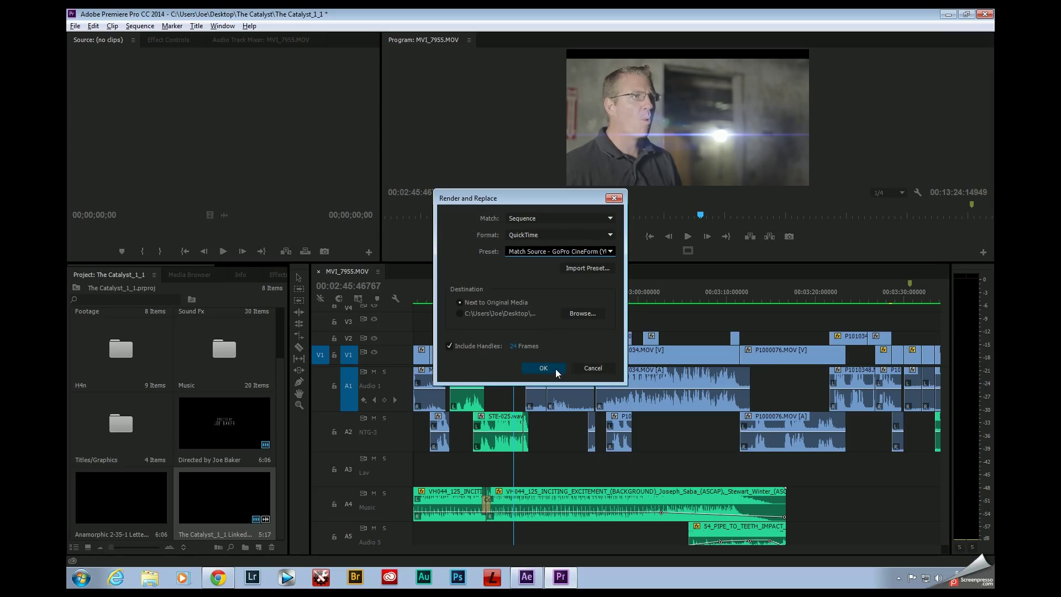
left_click(543, 367)
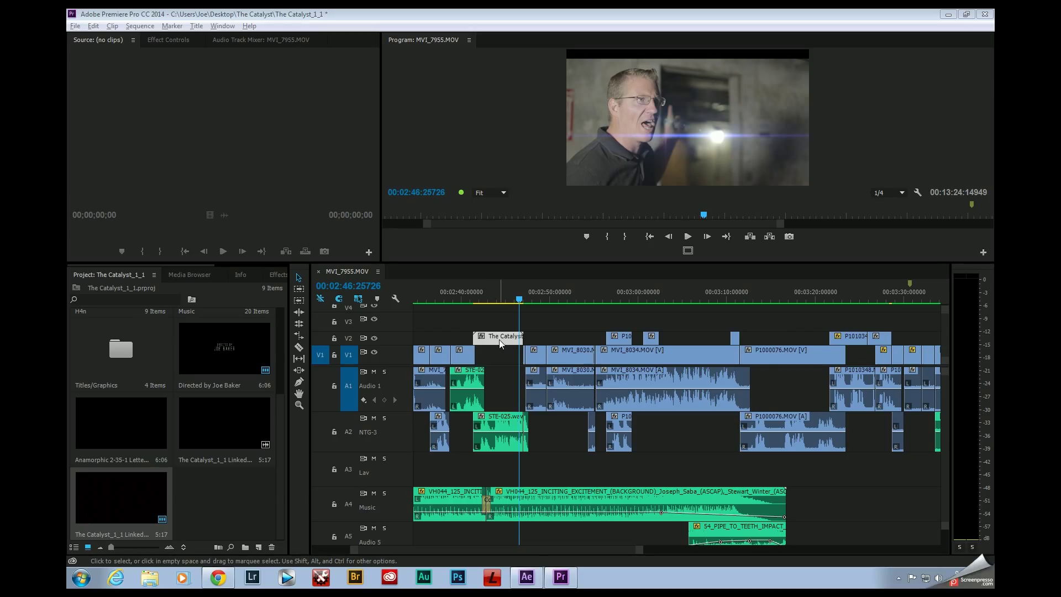
mouse_move(507, 341)
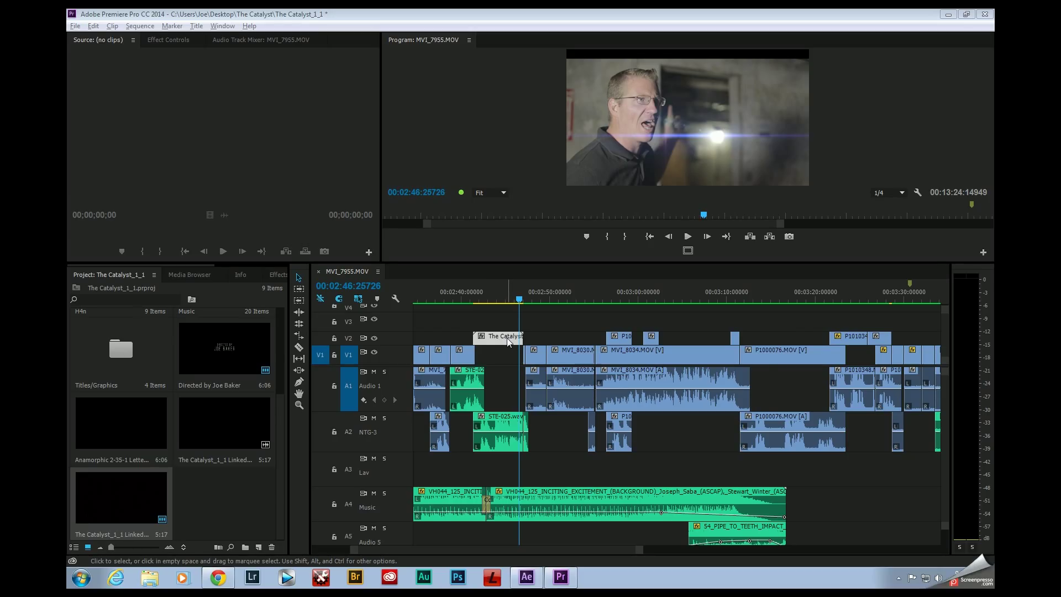
mouse_move(479, 315)
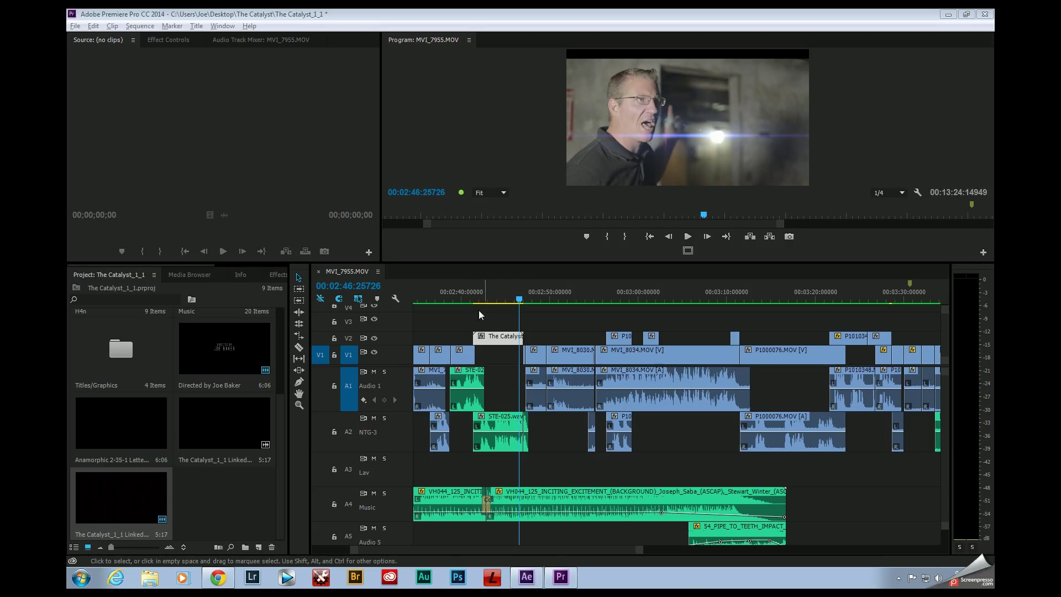
mouse_move(493, 316)
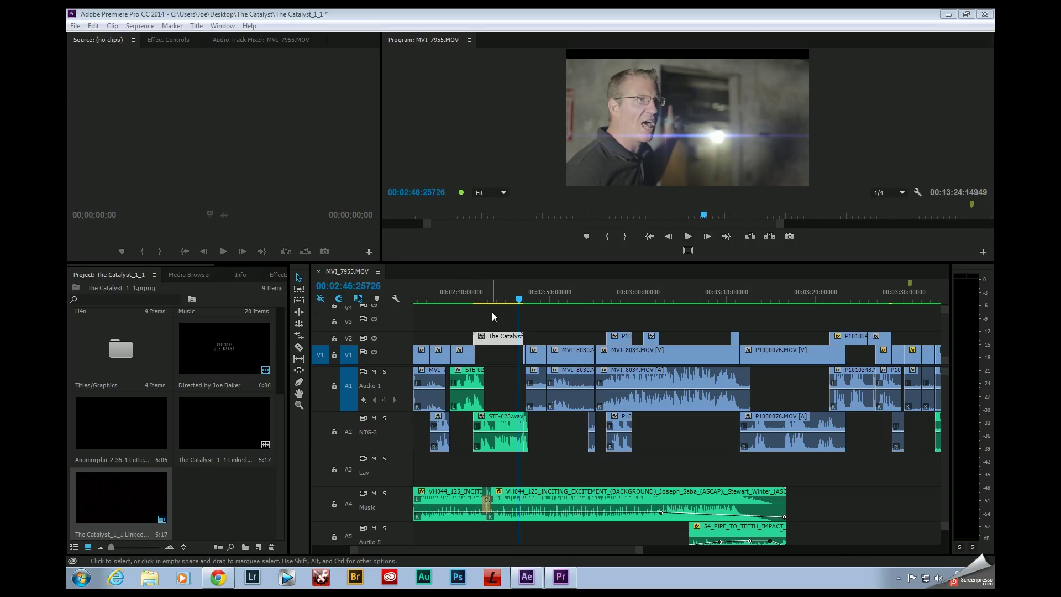
Step: Play the sequence from before the lens-flare shot to check smooth real-time playback
left_click(707, 237)
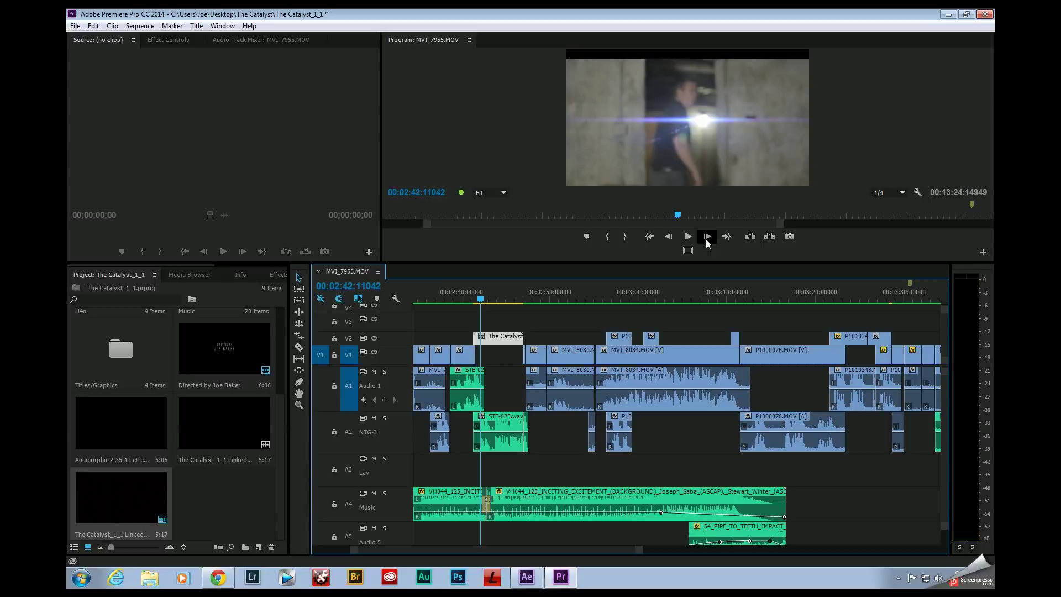
left_click(687, 236)
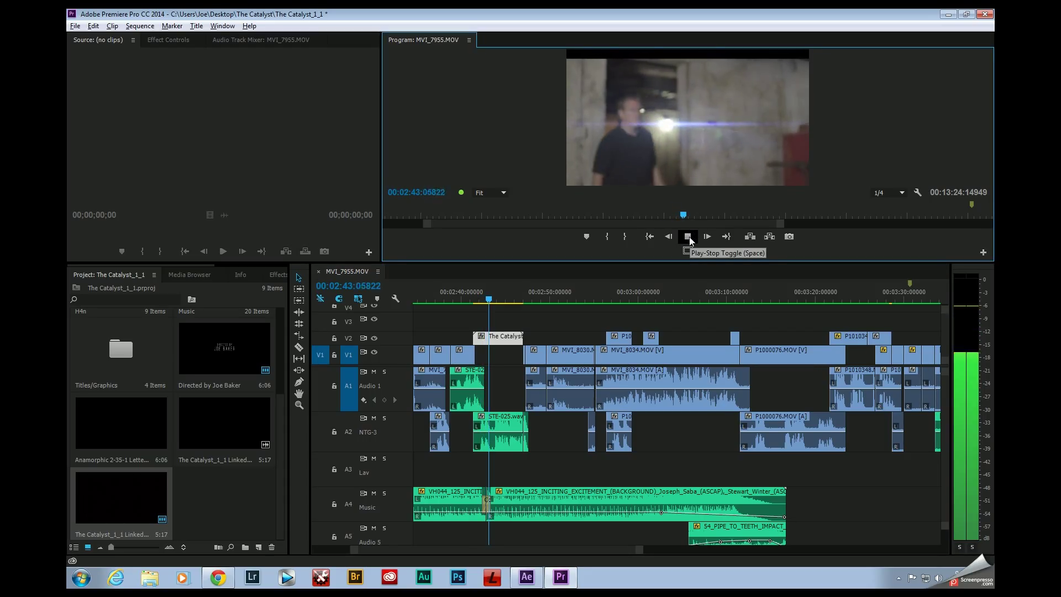
left_click(688, 237)
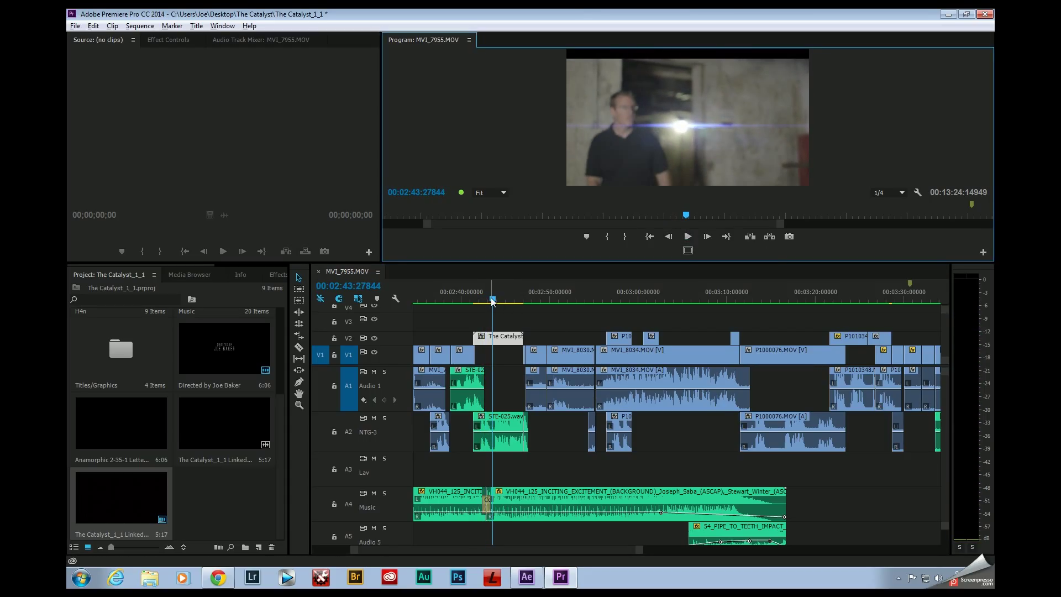
left_click(218, 577)
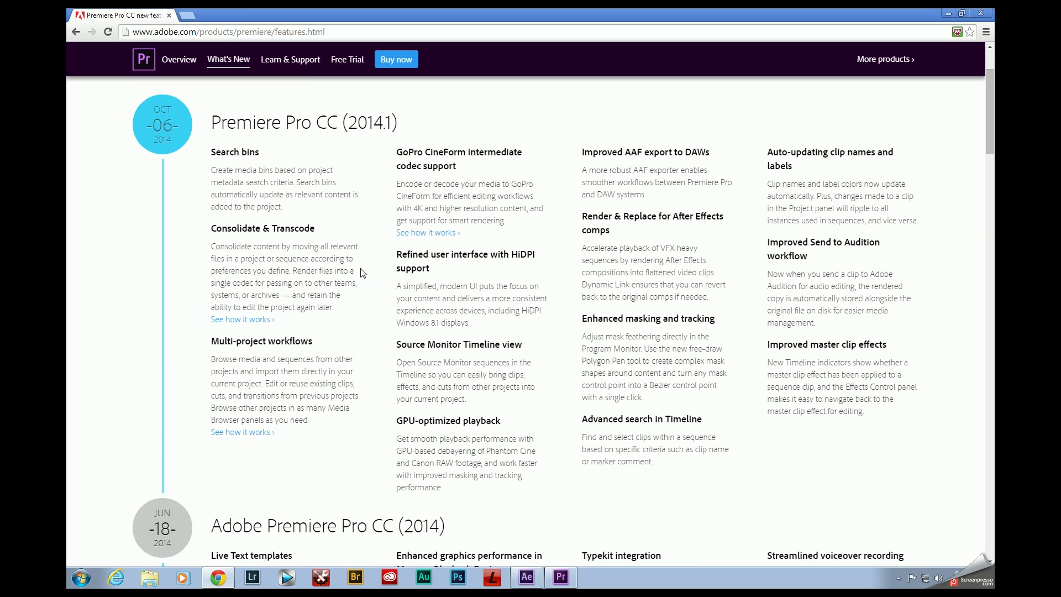
mouse_move(653, 231)
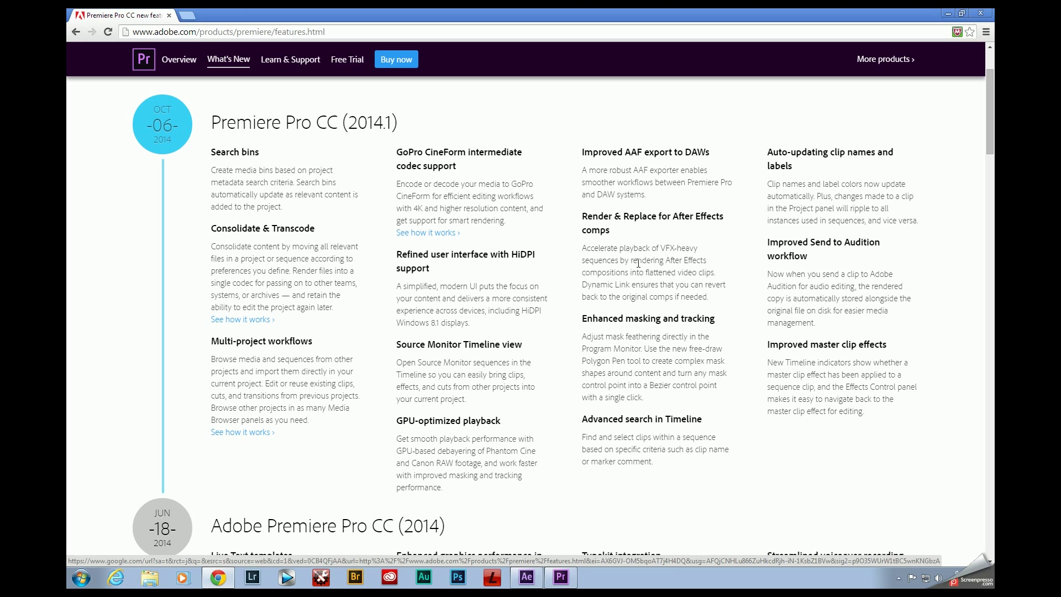
mouse_move(634, 275)
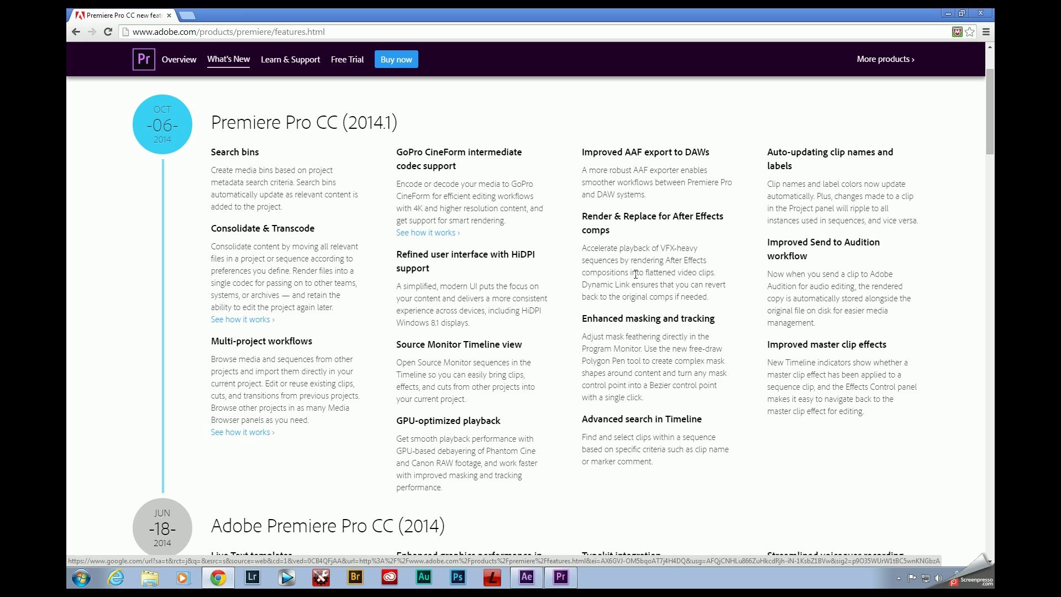
mouse_move(665, 286)
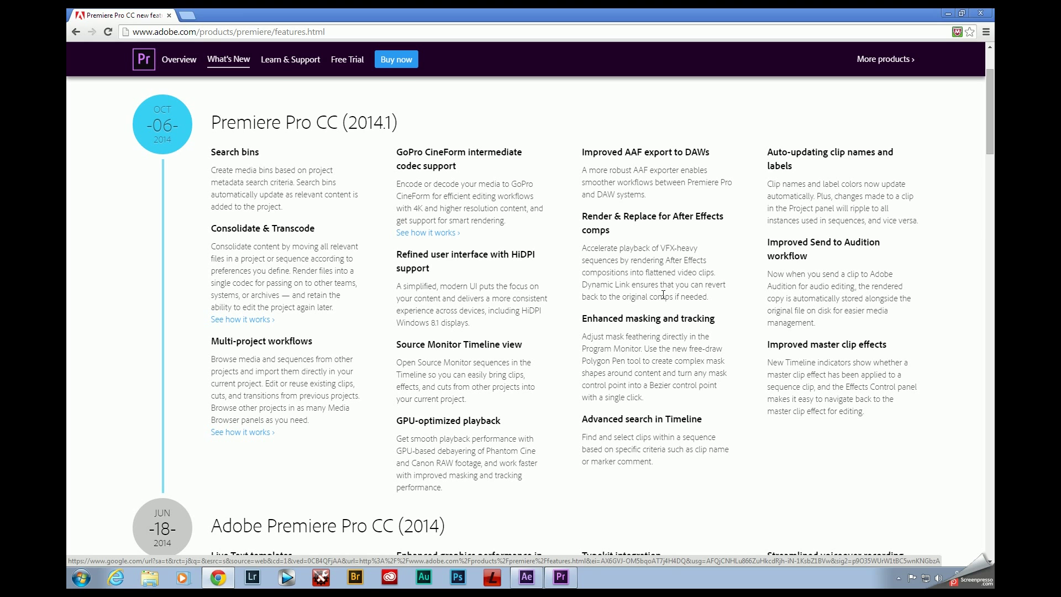
mouse_move(657, 319)
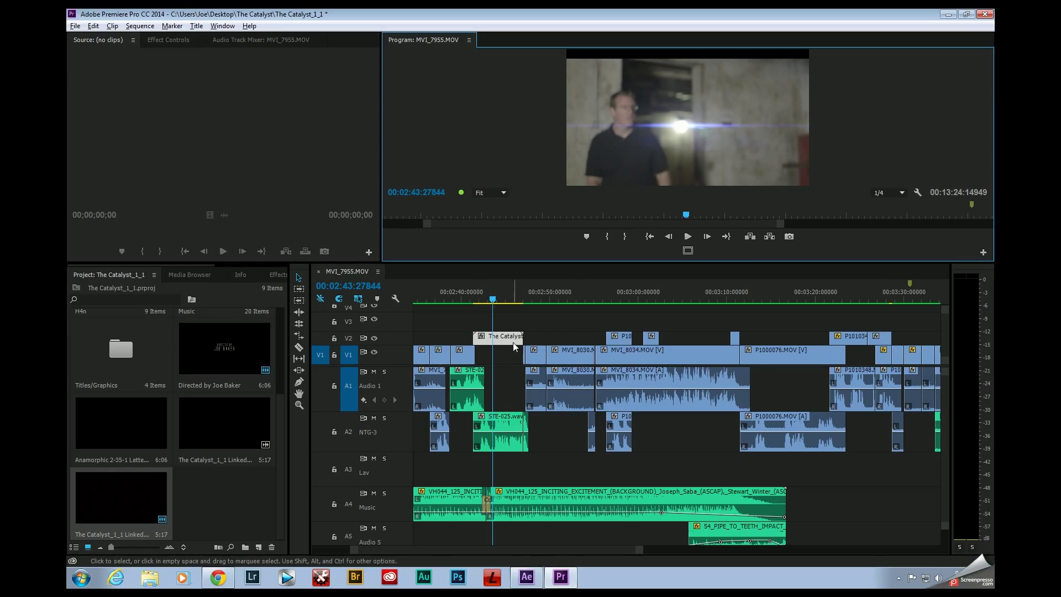
Step: Show the rendered V2 clip's context menu offering Restore Unrendered
right_click(514, 347)
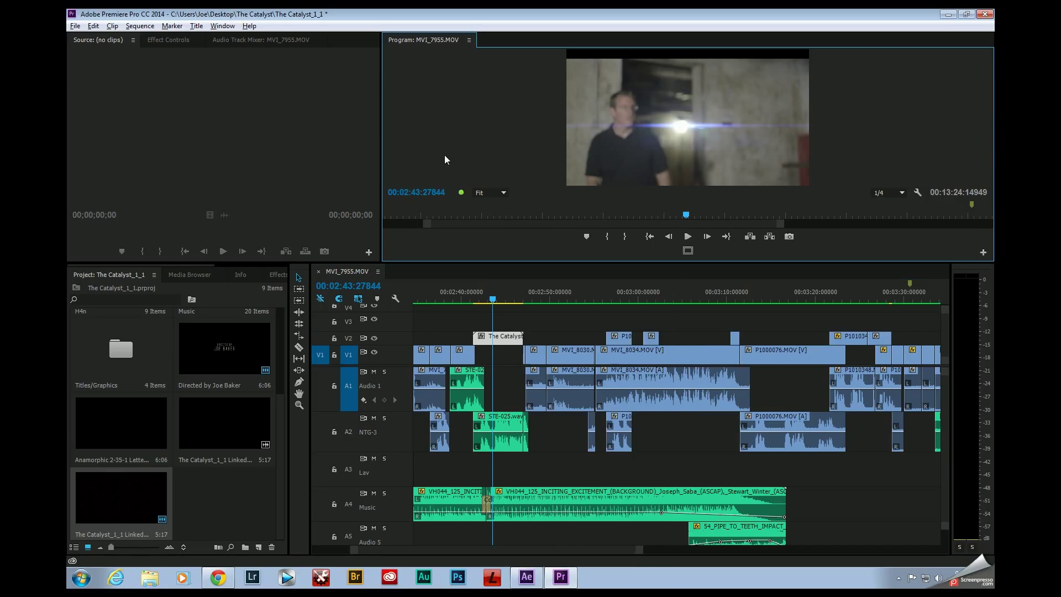
mouse_move(492, 338)
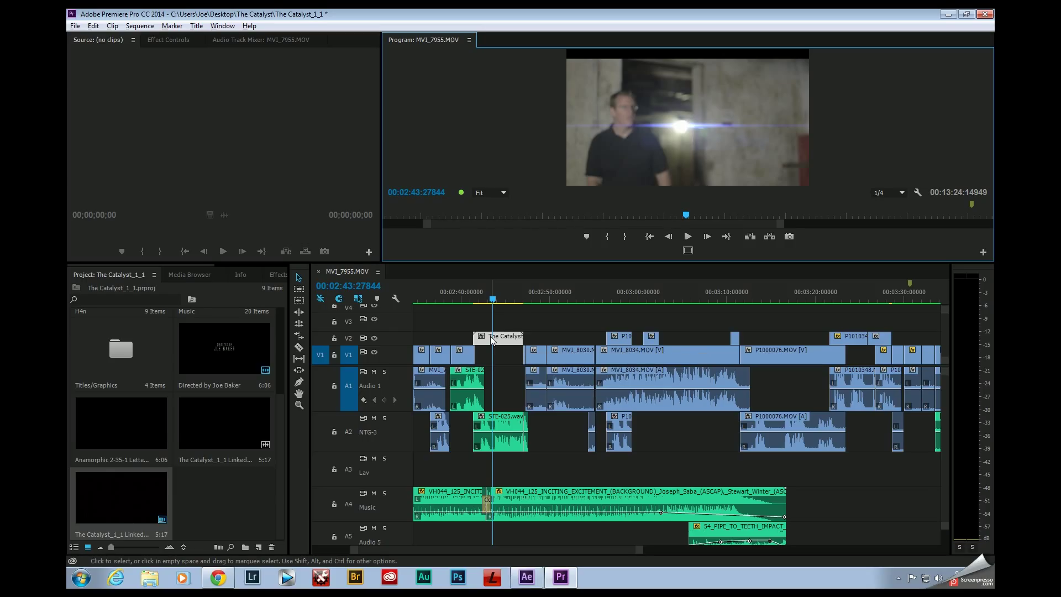
right_click(492, 336)
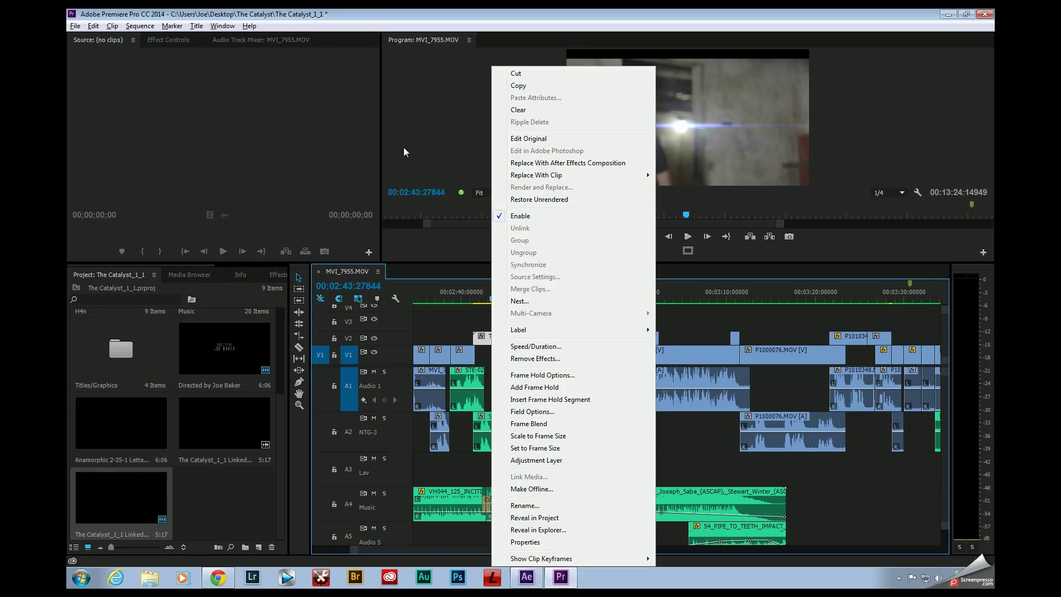